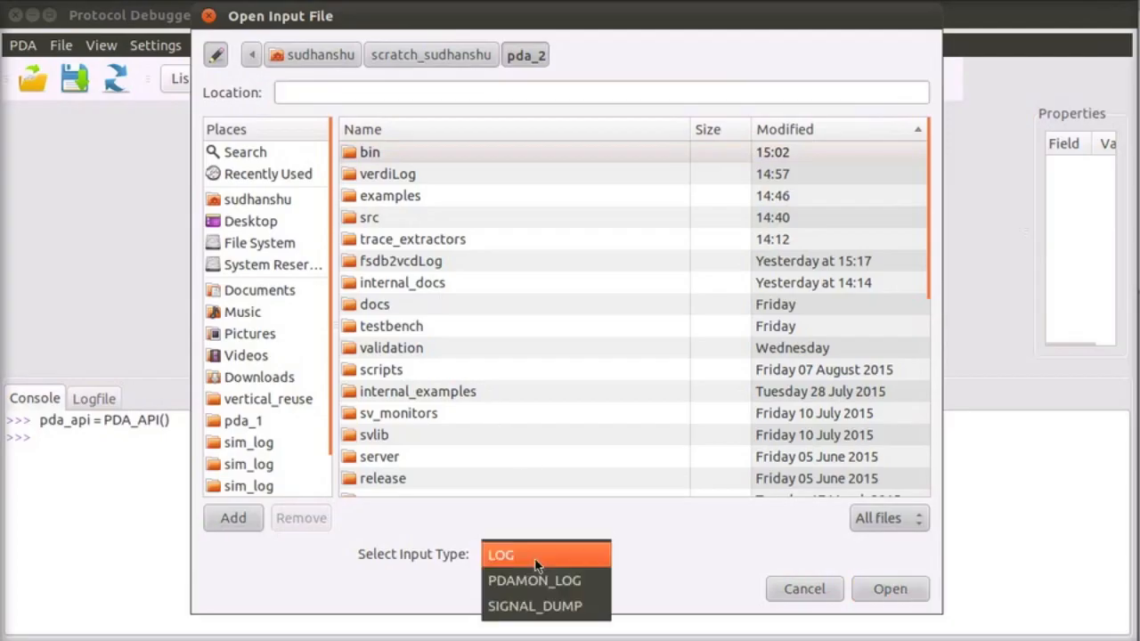
- Load axi3_usb3.fsdb from examples/AXI3_USB3_FSDB as a SIGNAL_DUMP input
left_click(534, 605)
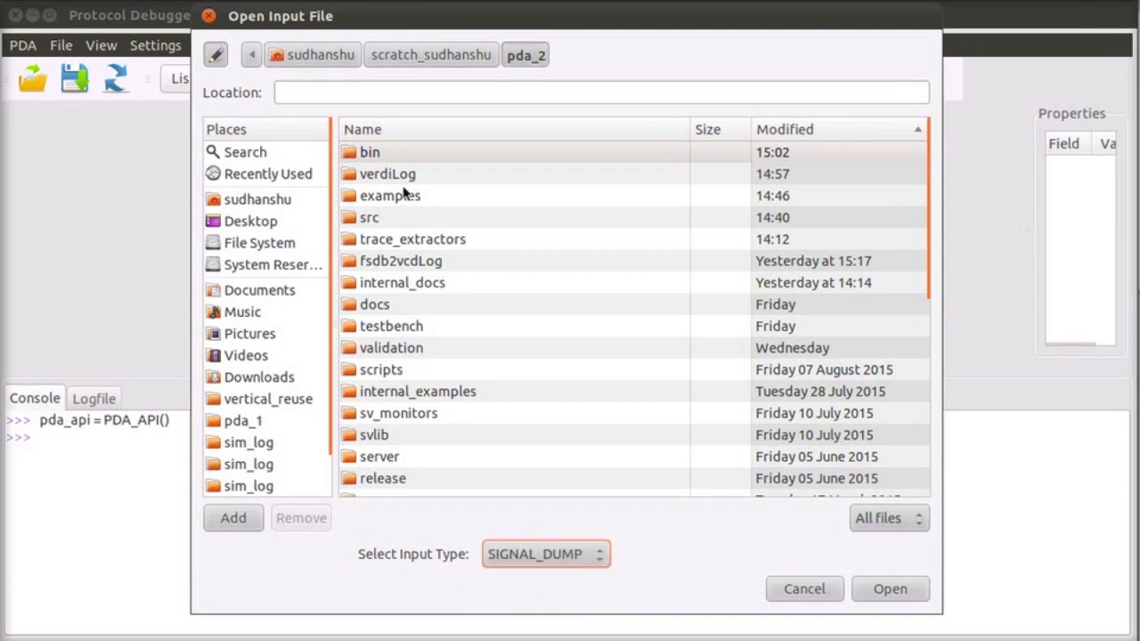
double_click(391, 195)
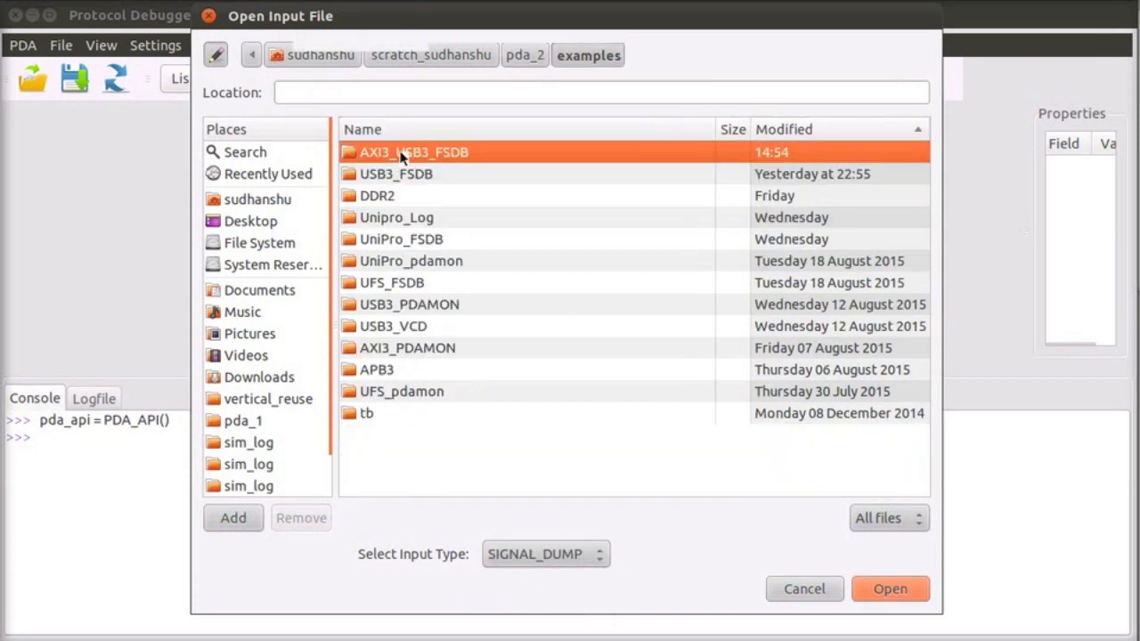
left_click(889, 587)
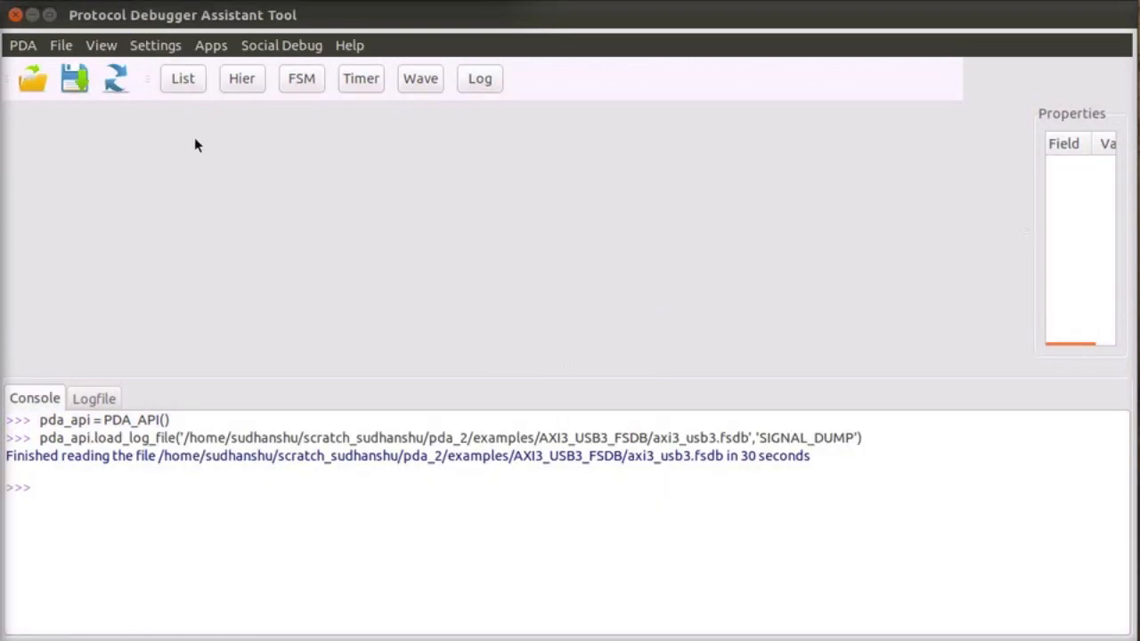
- List the AXI3_RD_WR_INTF_MON_MASTER0_TRANSACTIONS traffic in a table
left_click(183, 79)
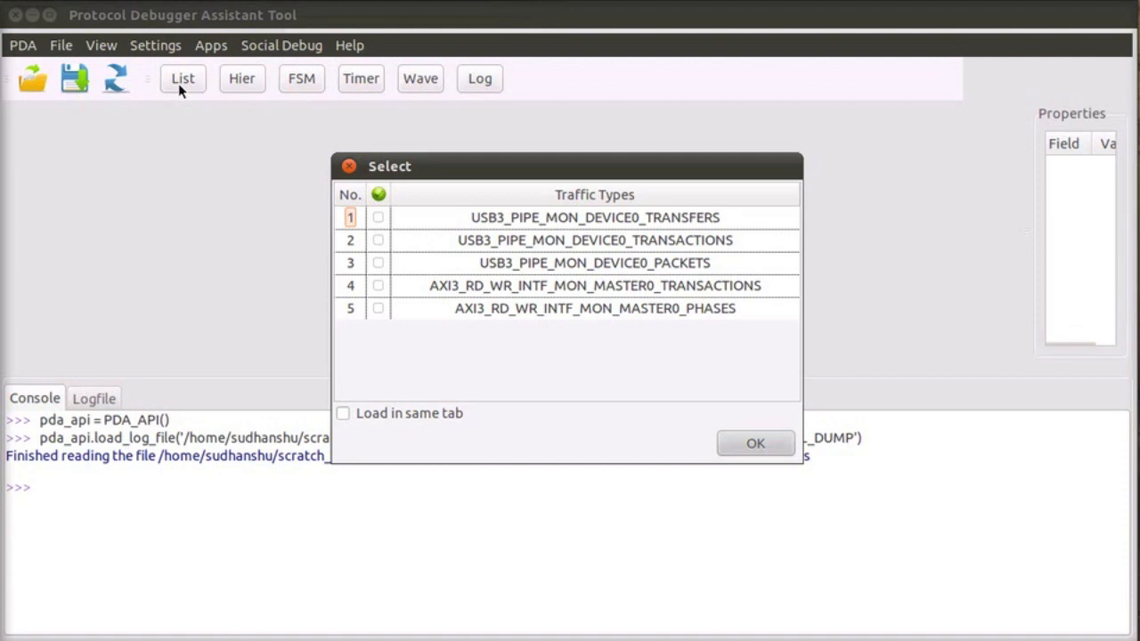
mouse_move(405, 308)
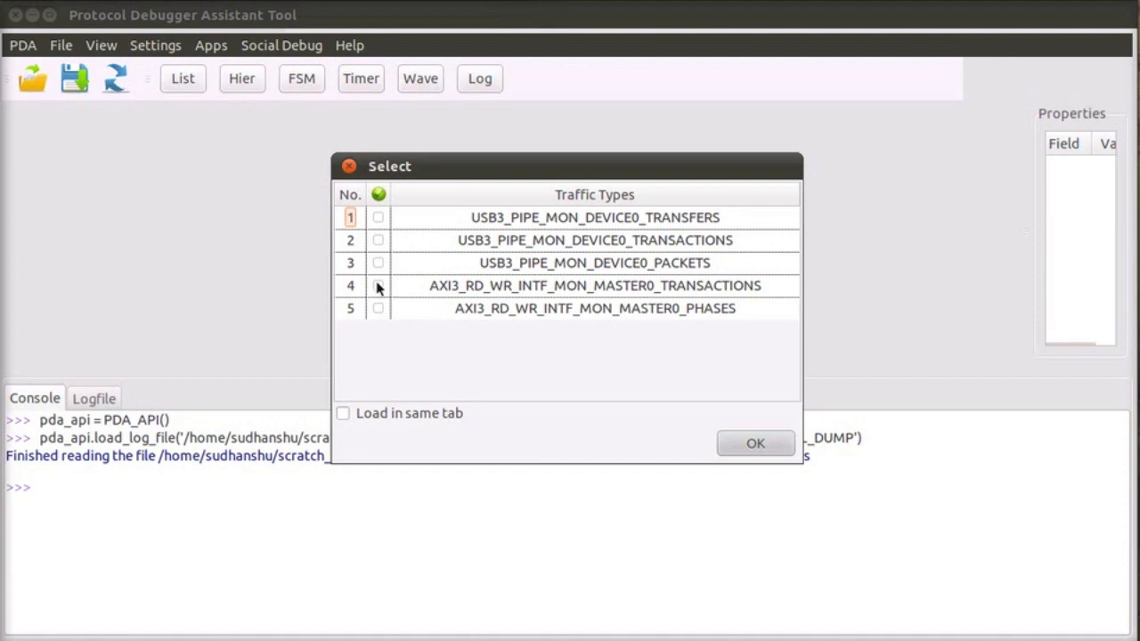
left_click(378, 285)
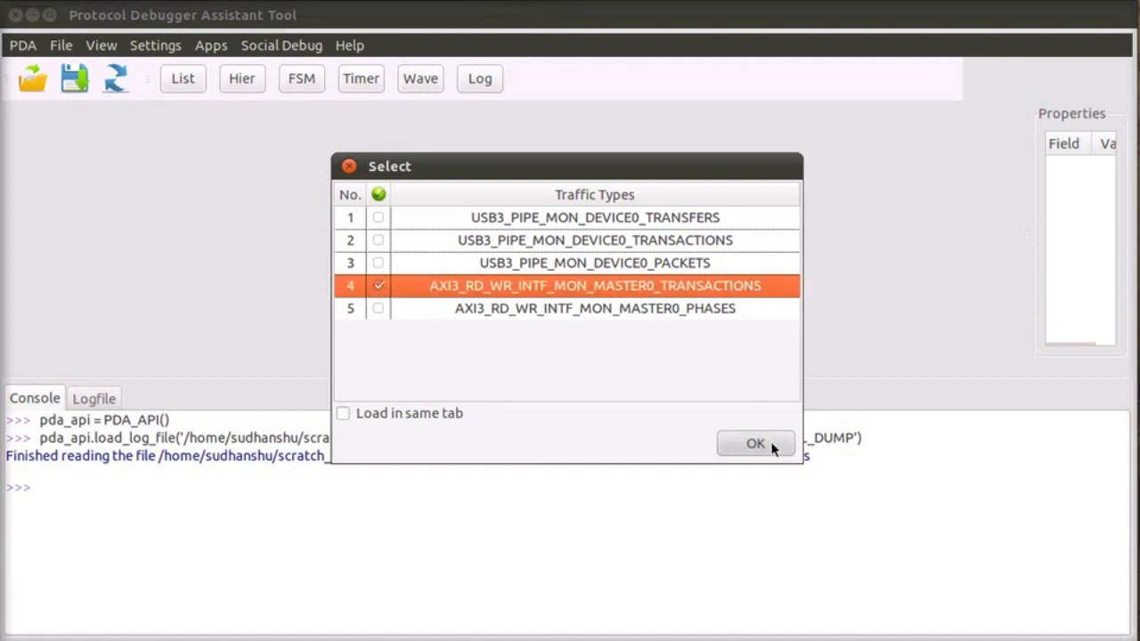
left_click(756, 442)
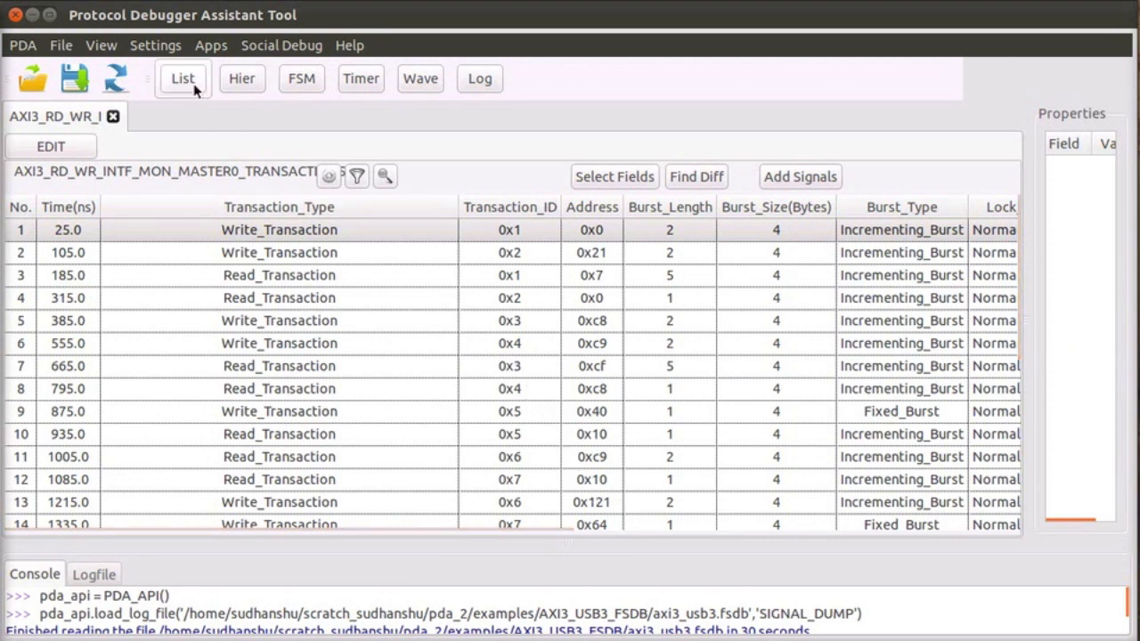
- List the AXI3_RD_WR_INTF_MON_MASTER0_PHASES traffic in a new table tab
left_click(182, 78)
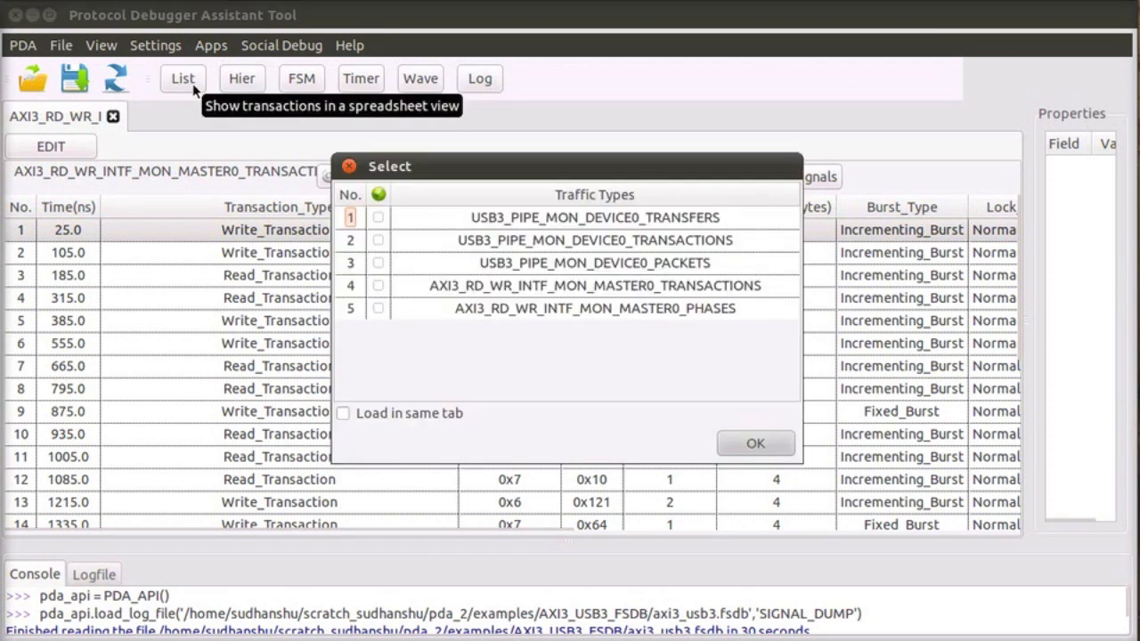
left_click(756, 443)
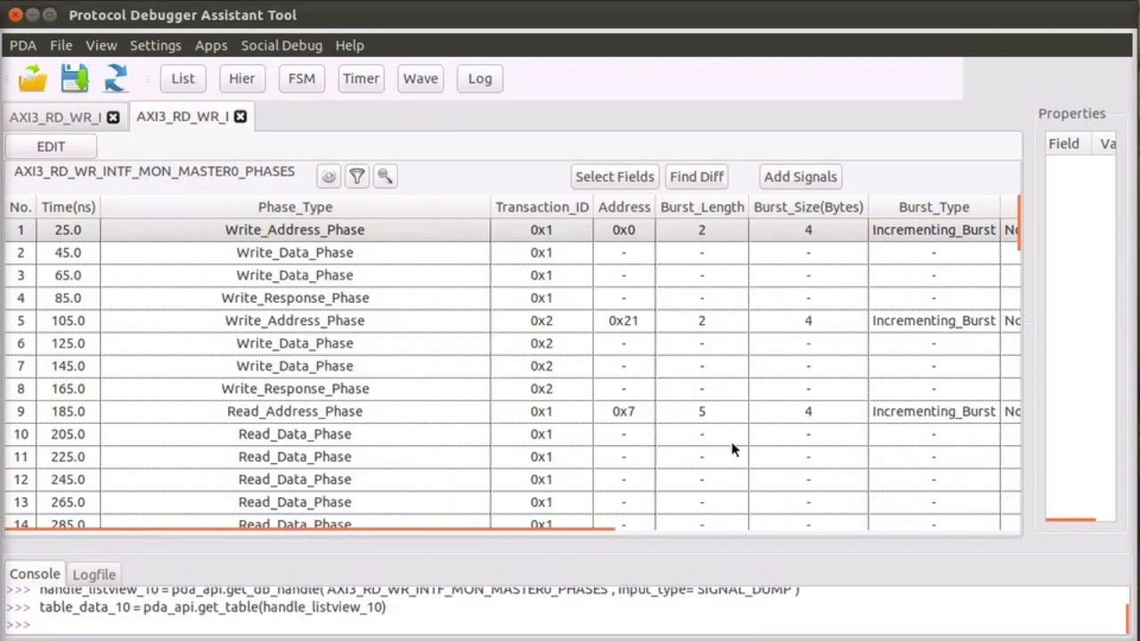
mouse_move(387, 259)
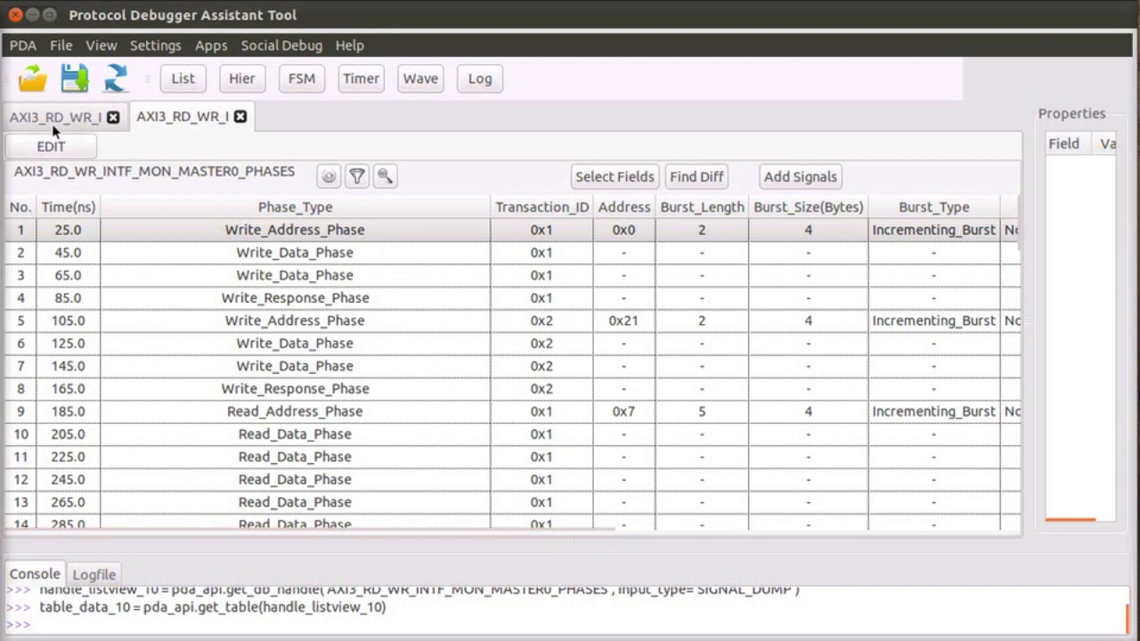
- Filter transactions to Protocol Error, then select transaction 0xb's address phase in the phases table
left_click(53, 117)
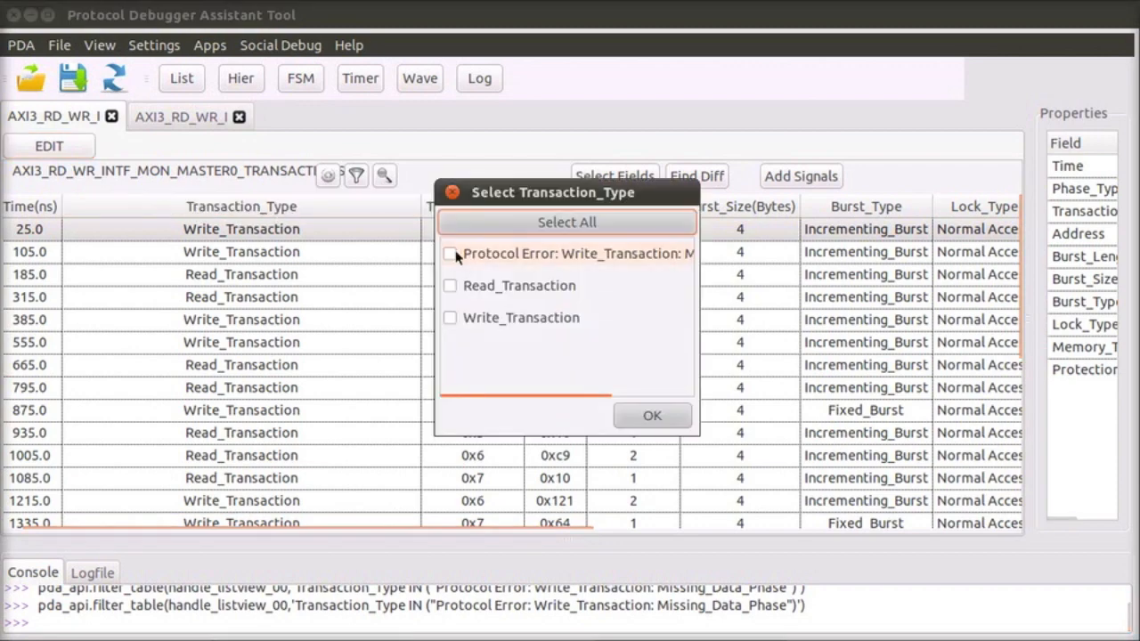
left_click(652, 415)
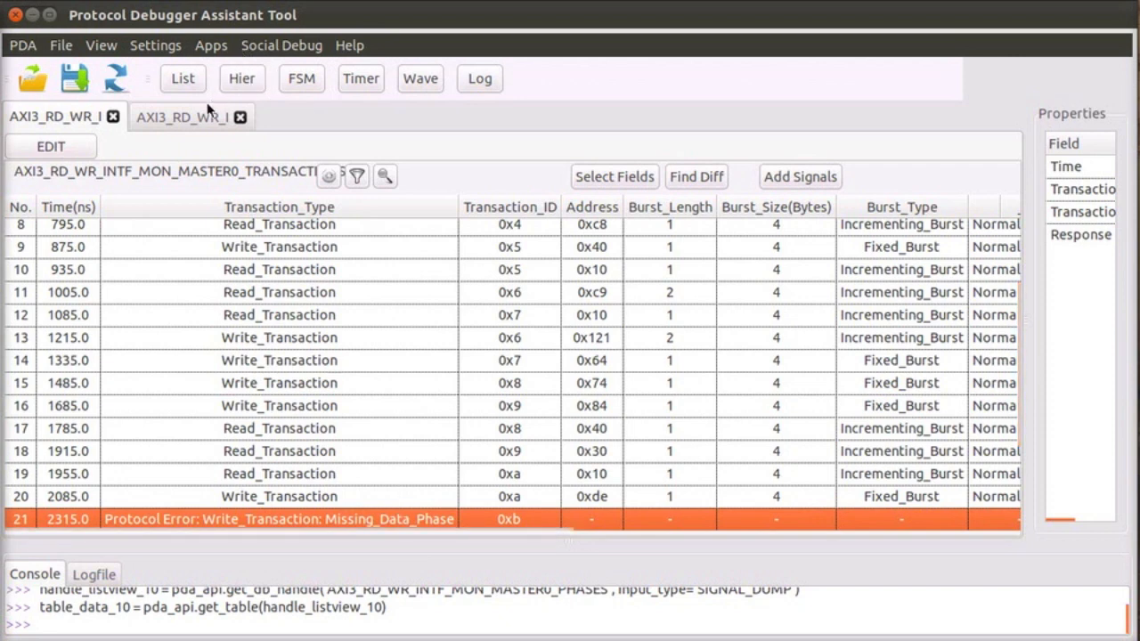
left_click(183, 117)
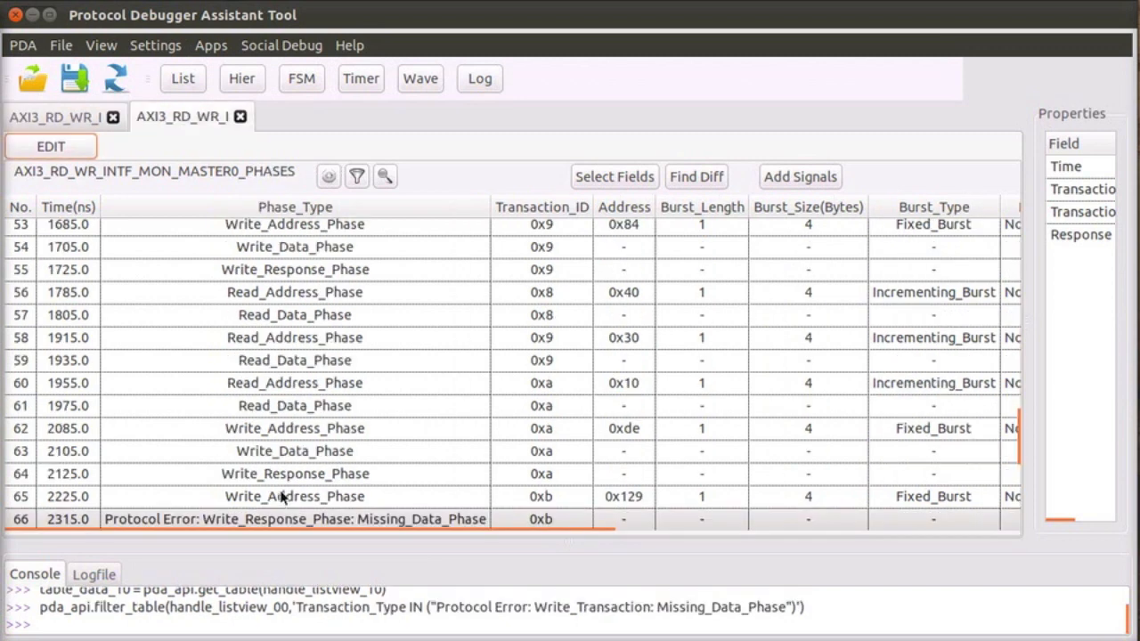
left_click(293, 497)
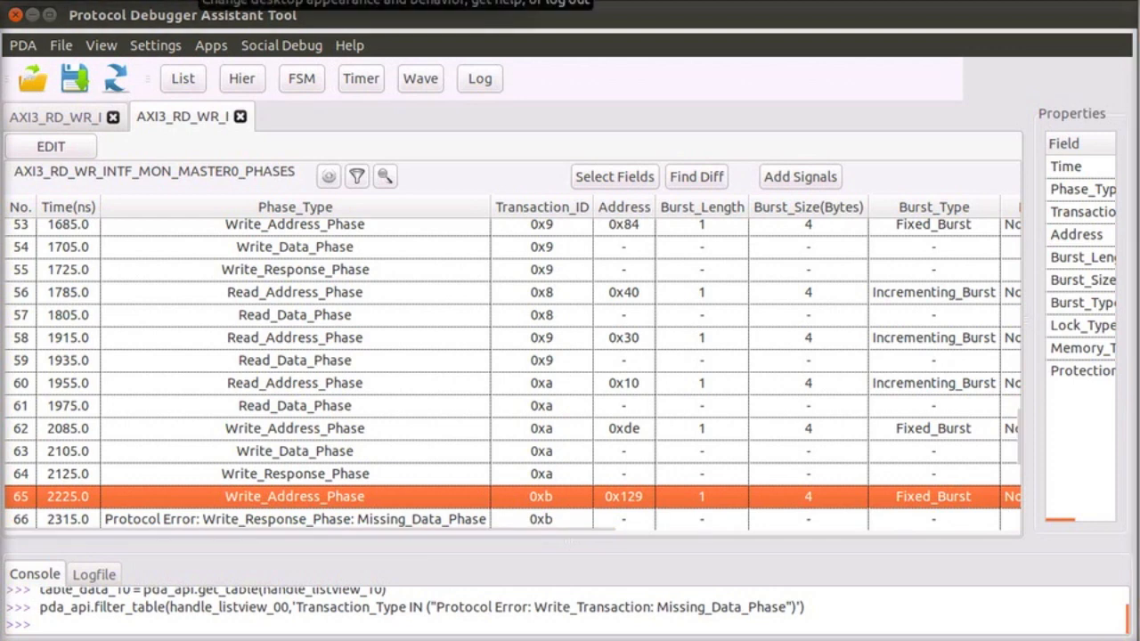
mouse_move(510, 137)
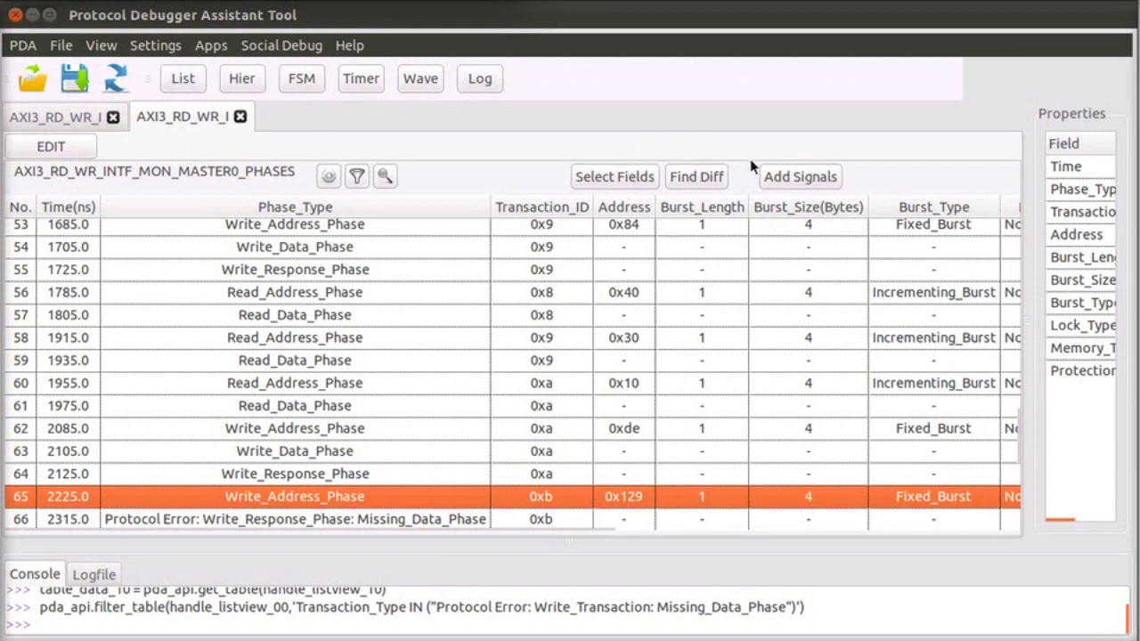
mouse_move(772, 181)
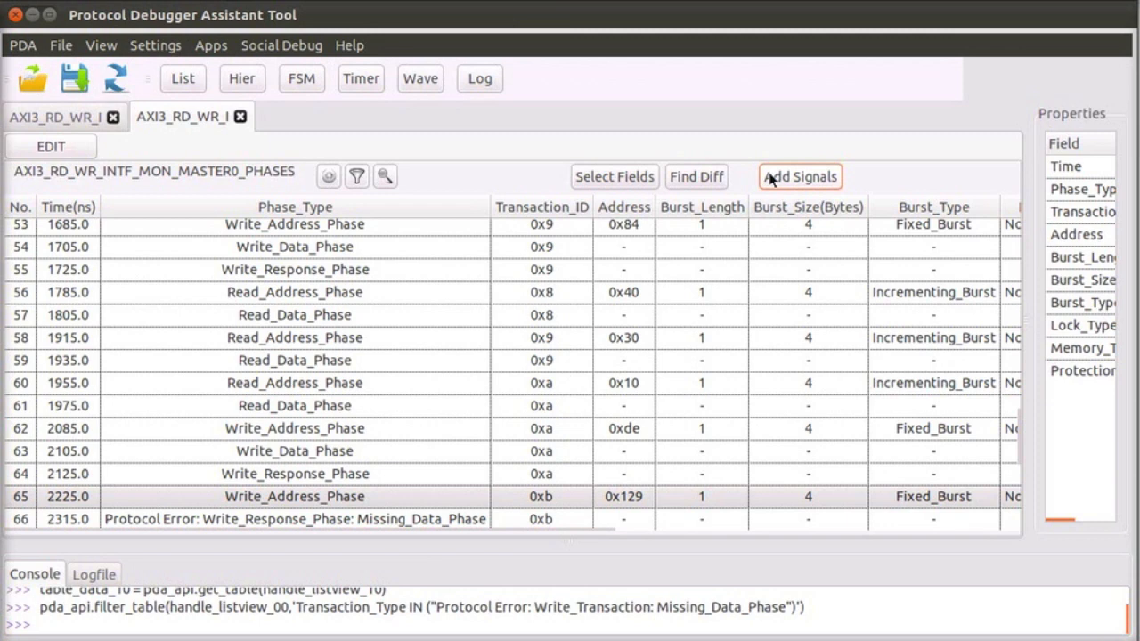
mouse_move(772, 181)
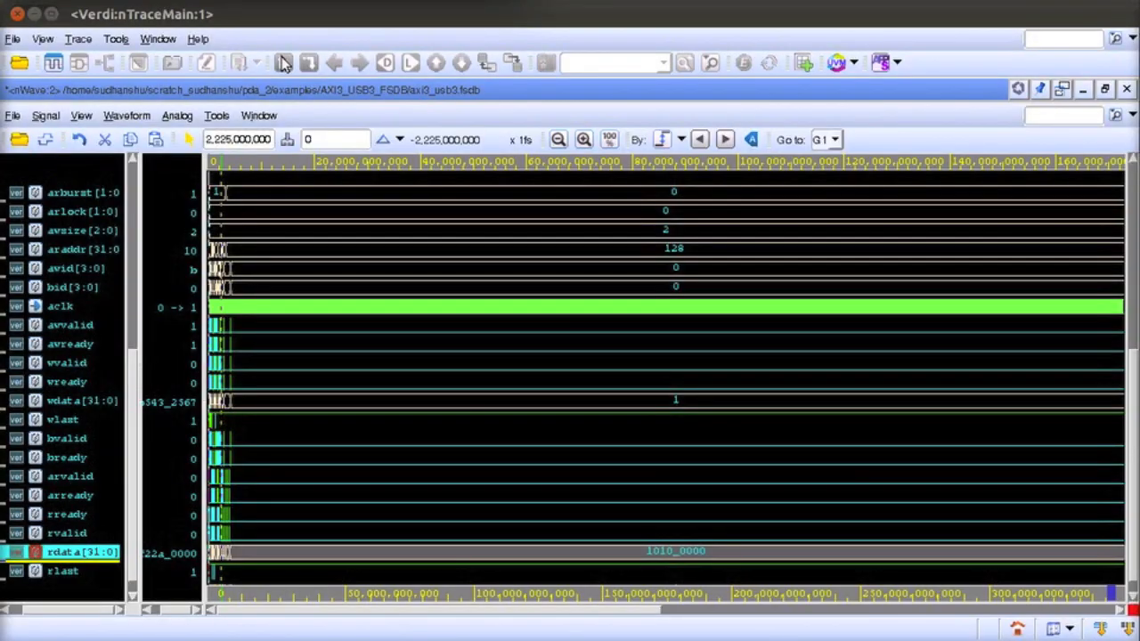
mouse_move(263, 232)
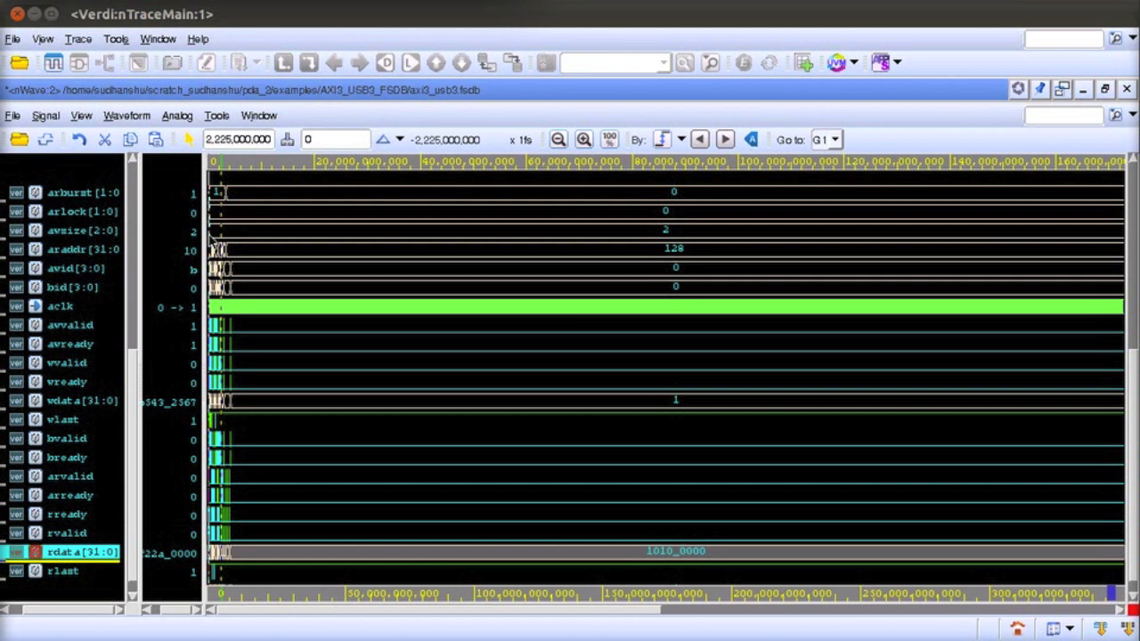
mouse_move(212, 248)
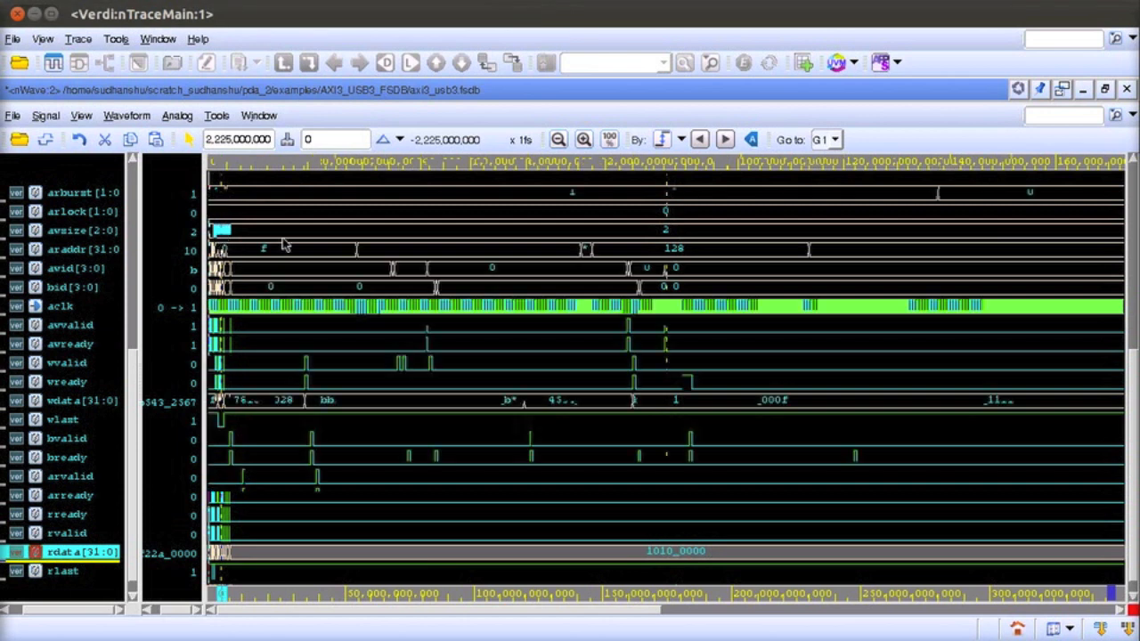
- Zoom the nWave AXI3 waveforms in around 2,225 ns
left_click(557, 139)
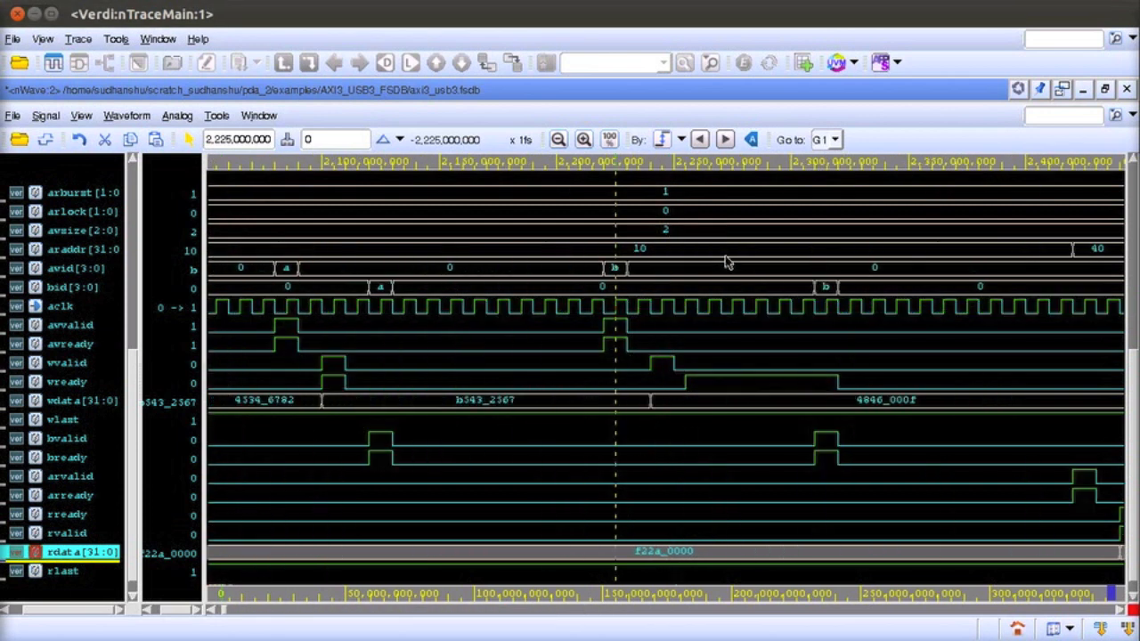
mouse_move(665, 371)
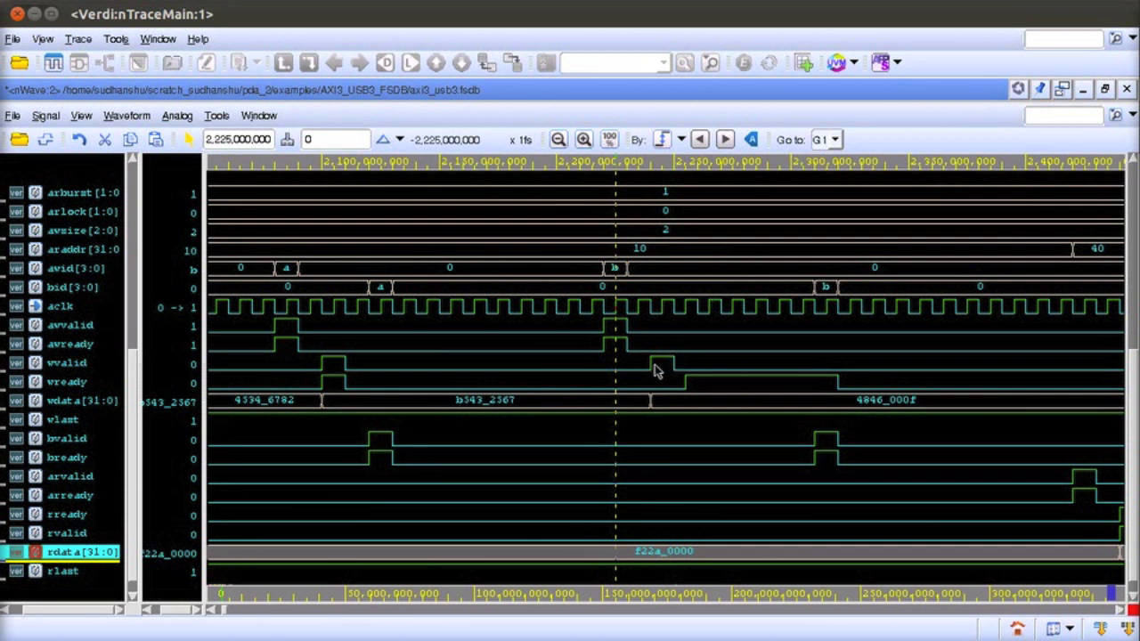
mouse_move(690, 394)
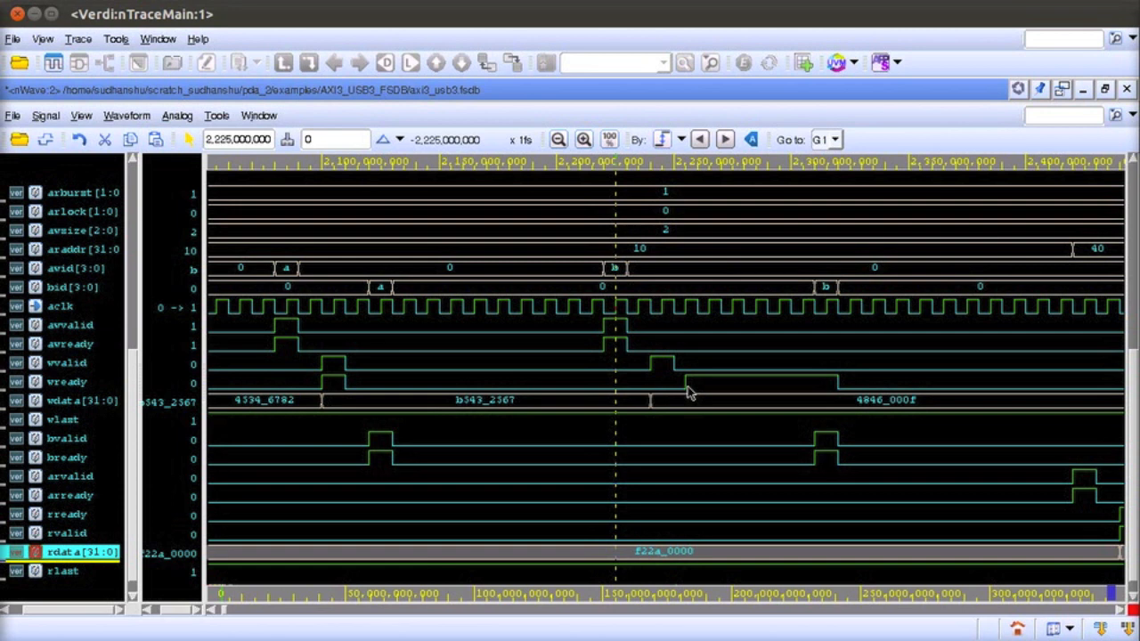
mouse_move(661, 372)
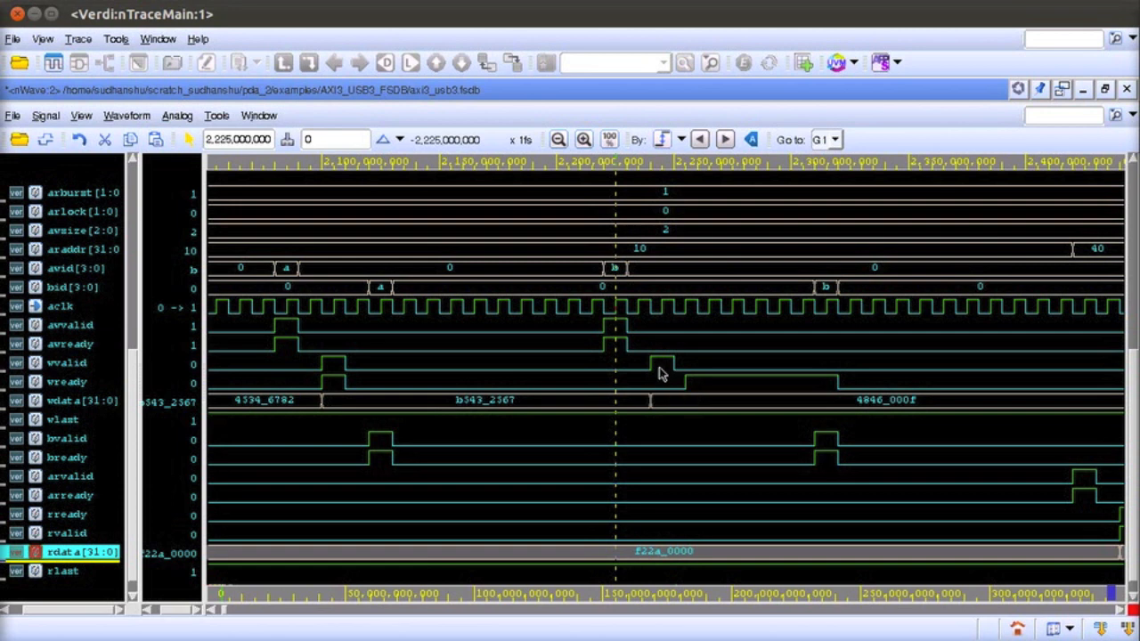
mouse_move(690, 385)
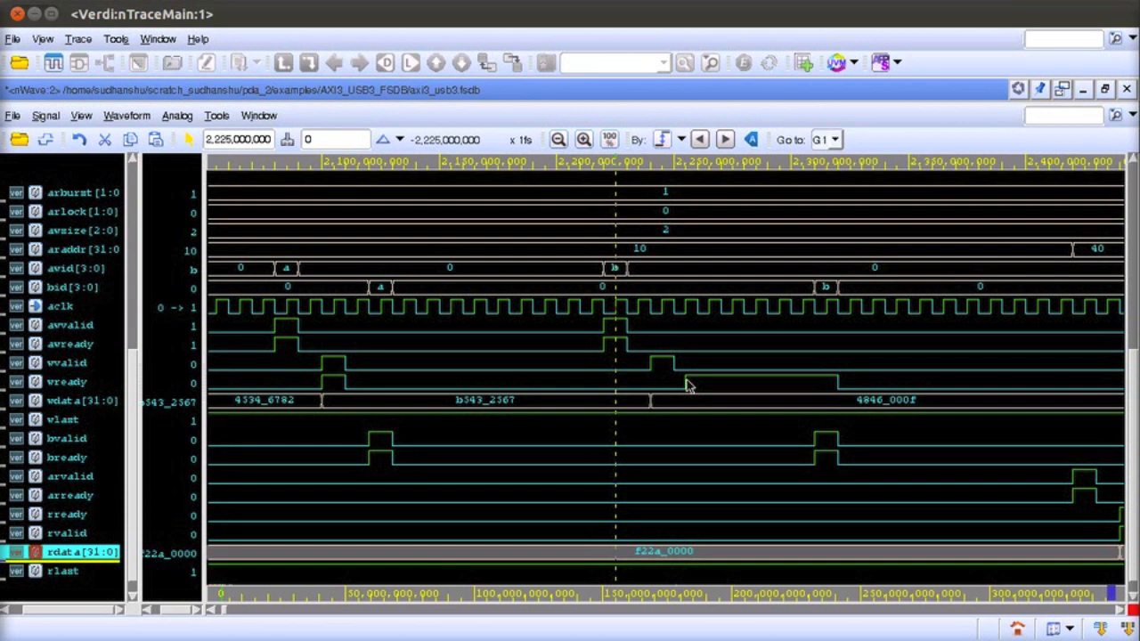
mouse_move(693, 389)
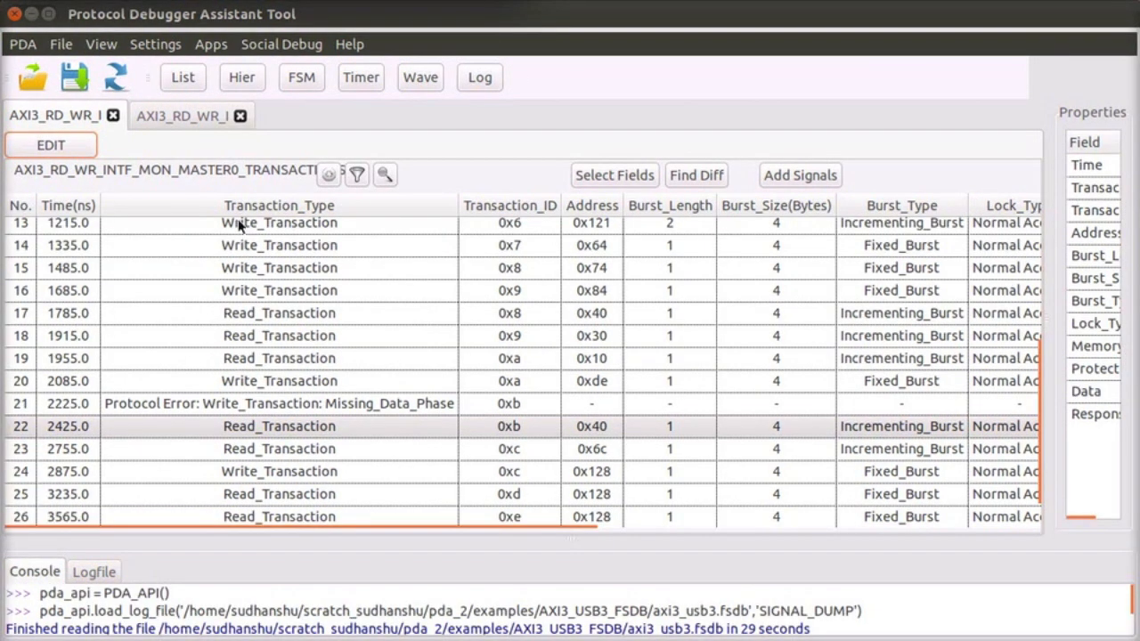
- Select USB3_PIPE_MON_DEVICE0_TRANSFERS traffic for a hierarchical view
left_click(241, 77)
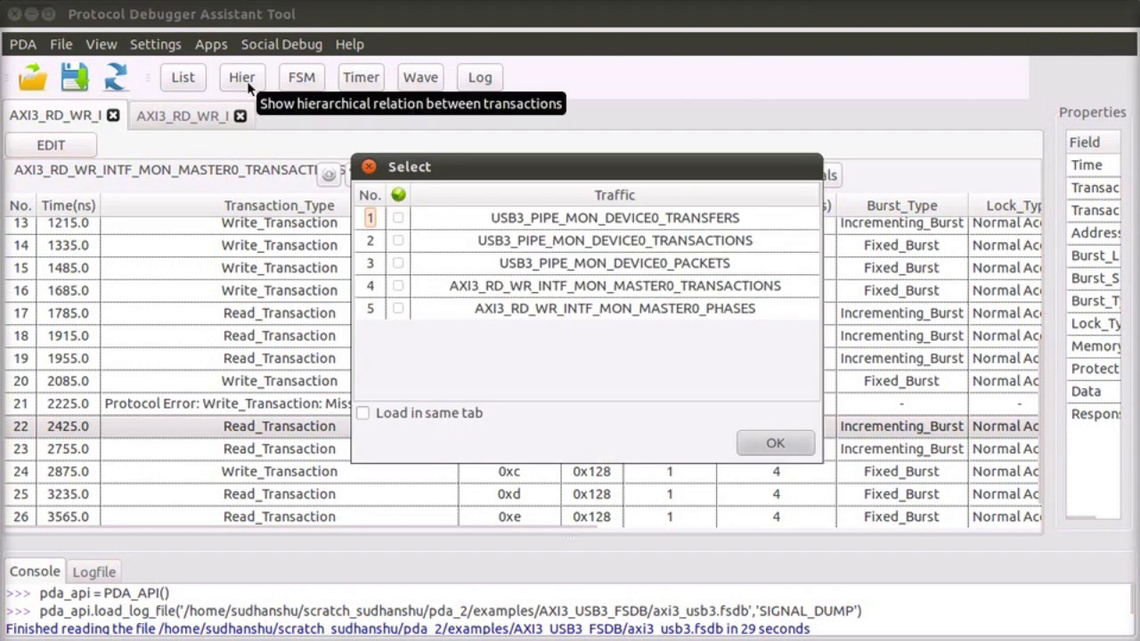
left_click(397, 217)
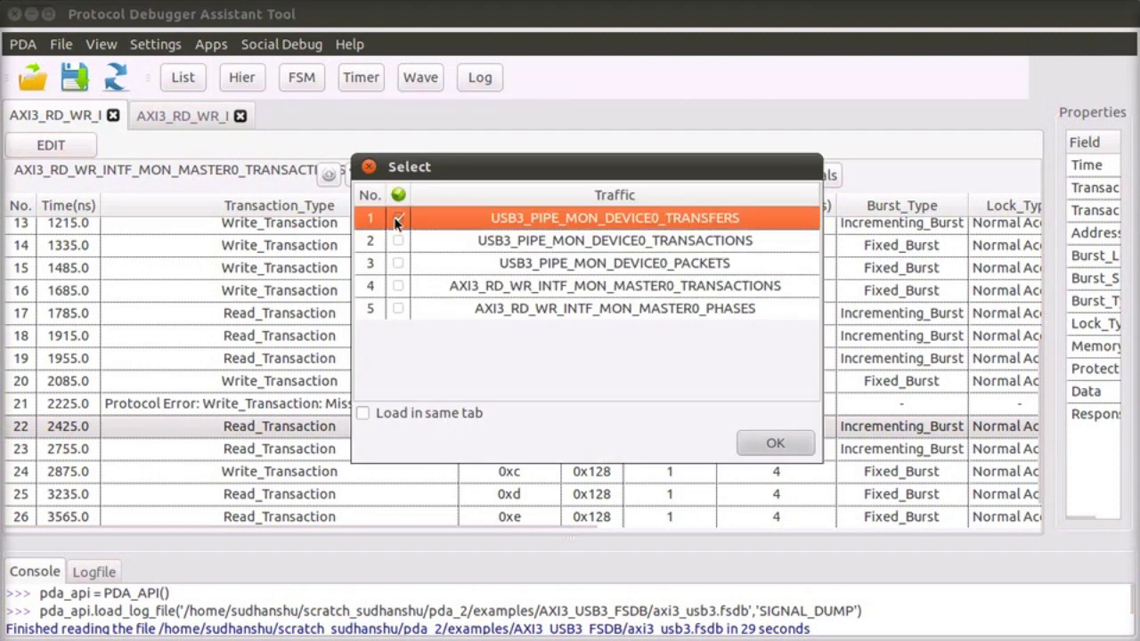
left_click(397, 218)
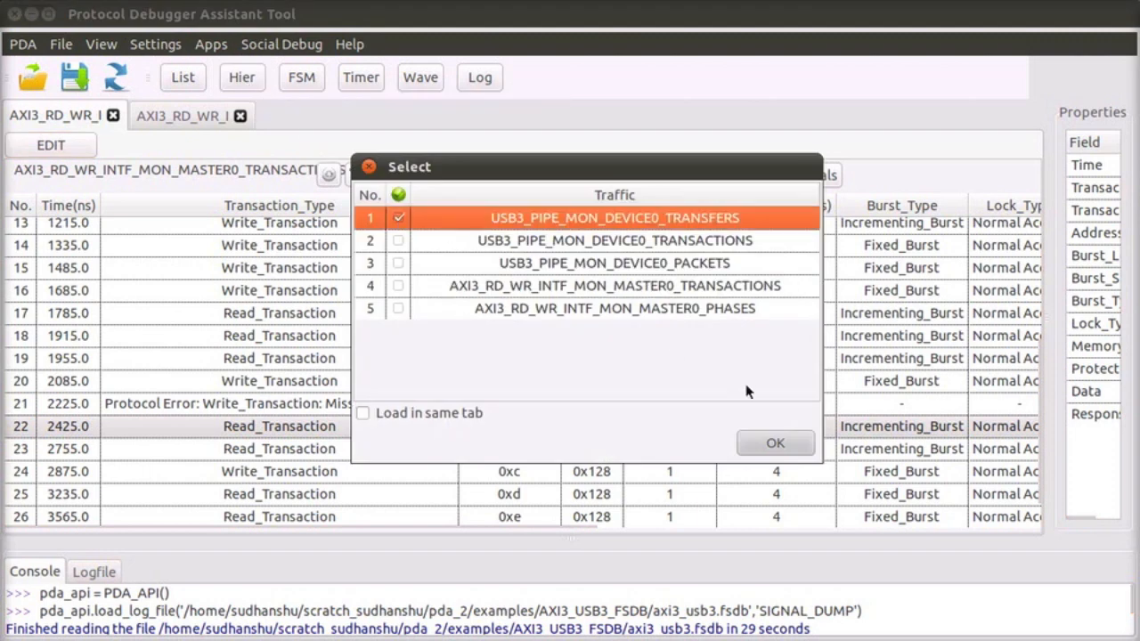
mouse_move(776, 443)
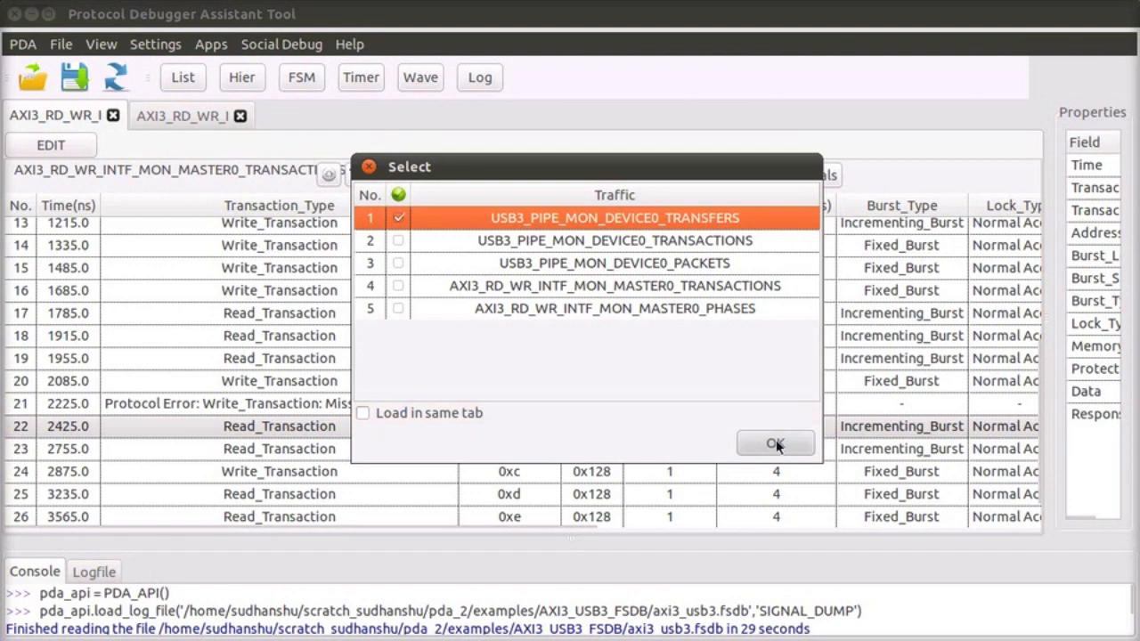
- Load the USB3 transfers hierarchy and expand transfer 1's Setup transaction to its packets
left_click(776, 443)
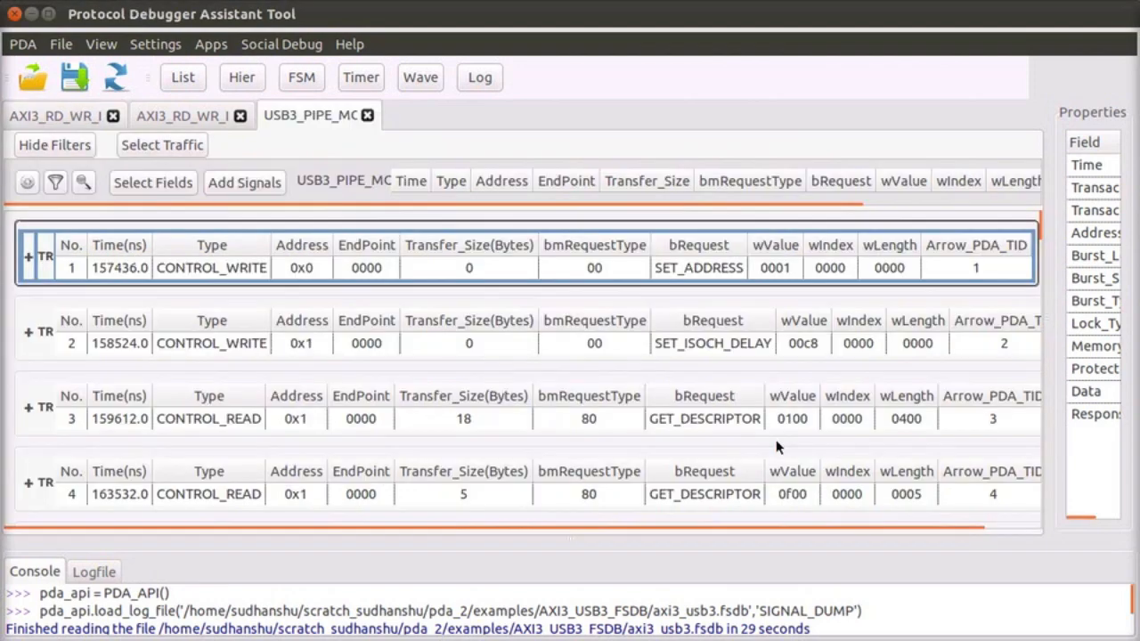
mouse_move(170, 274)
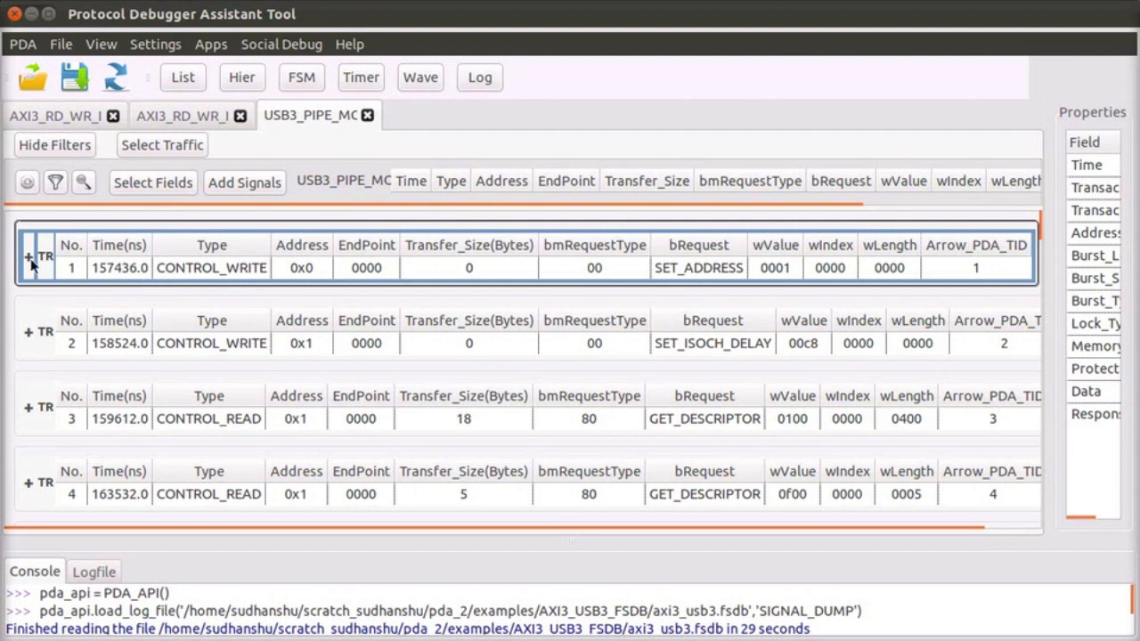
left_click(29, 259)
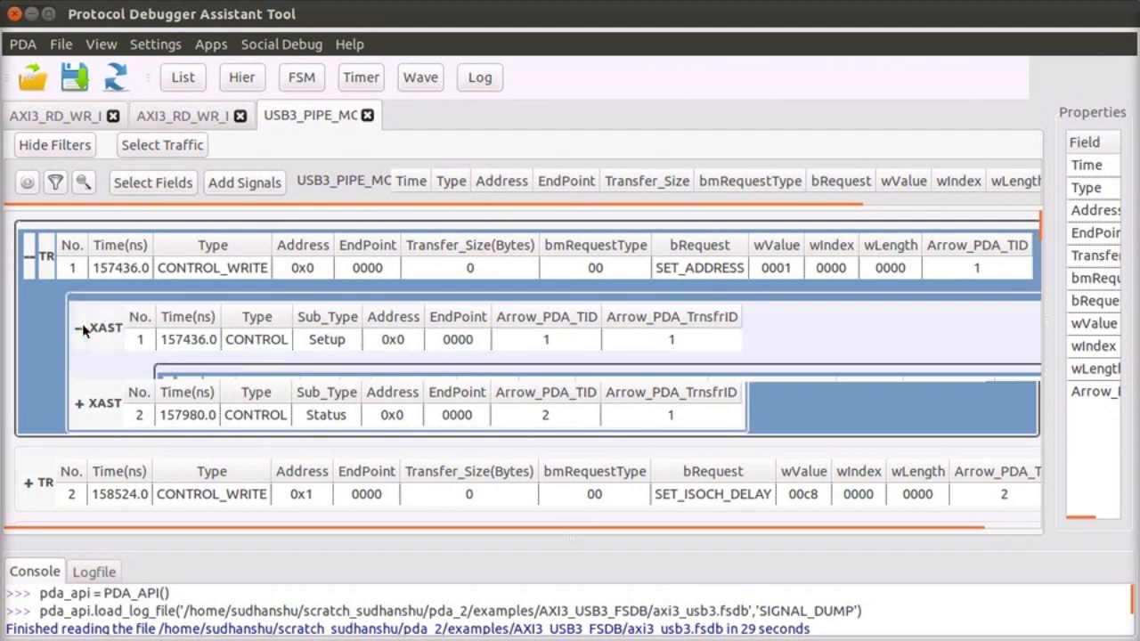
left_click(84, 331)
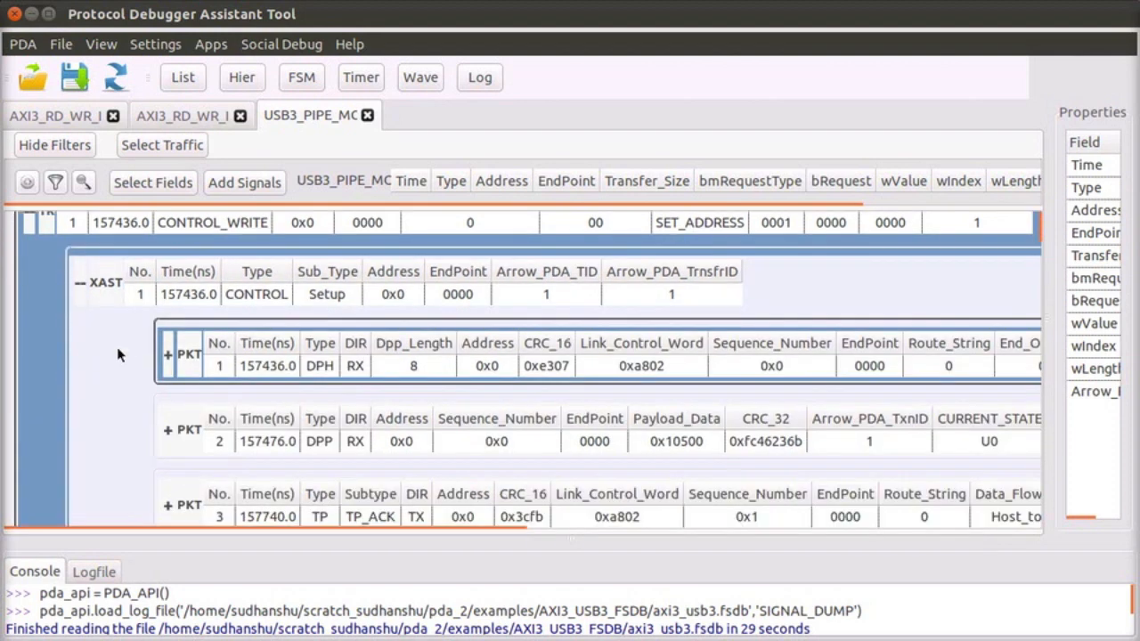
scroll("down", 3)
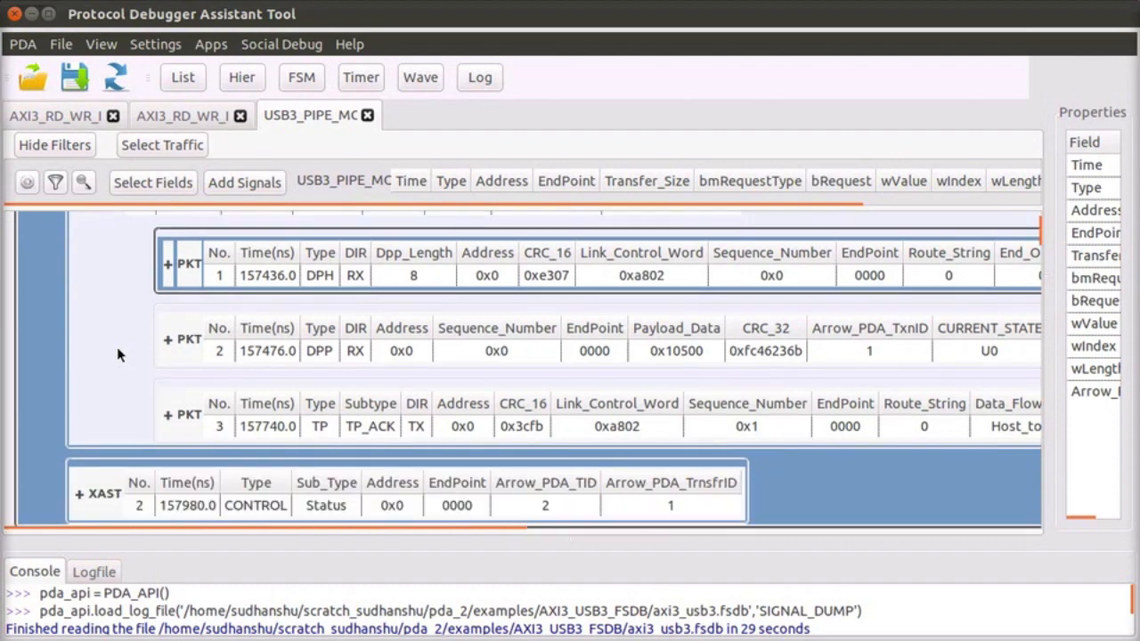